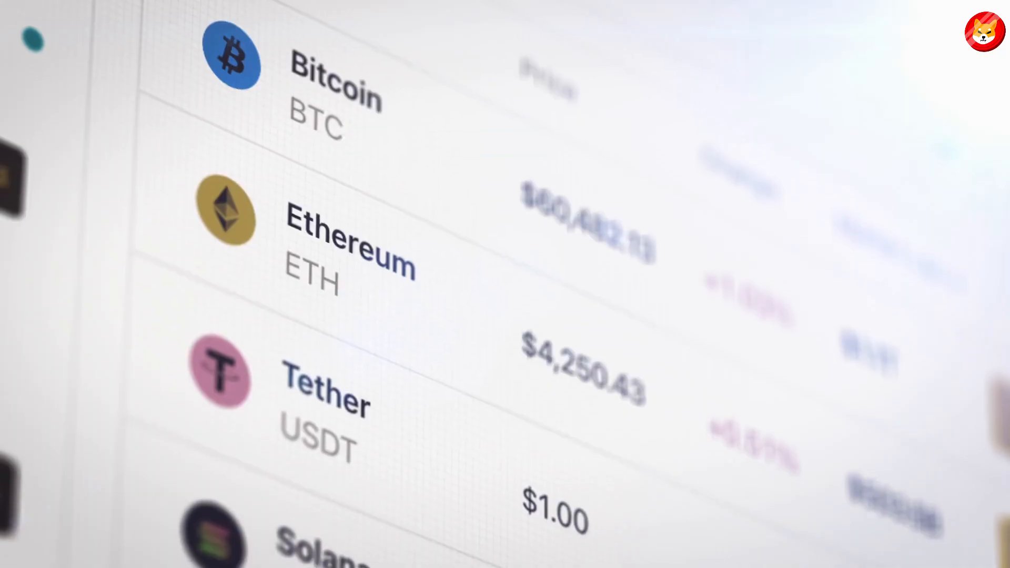
{"action": "scroll", "scroll_direction": "down", "scroll_amount": 3}
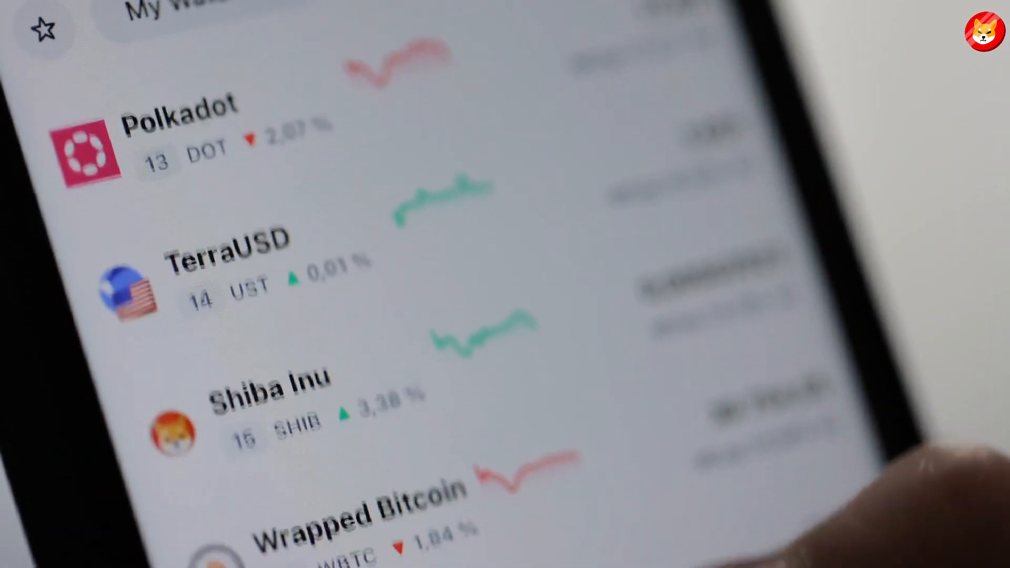
{"action": "scroll", "scroll_direction": "down", "scroll_amount": 3}
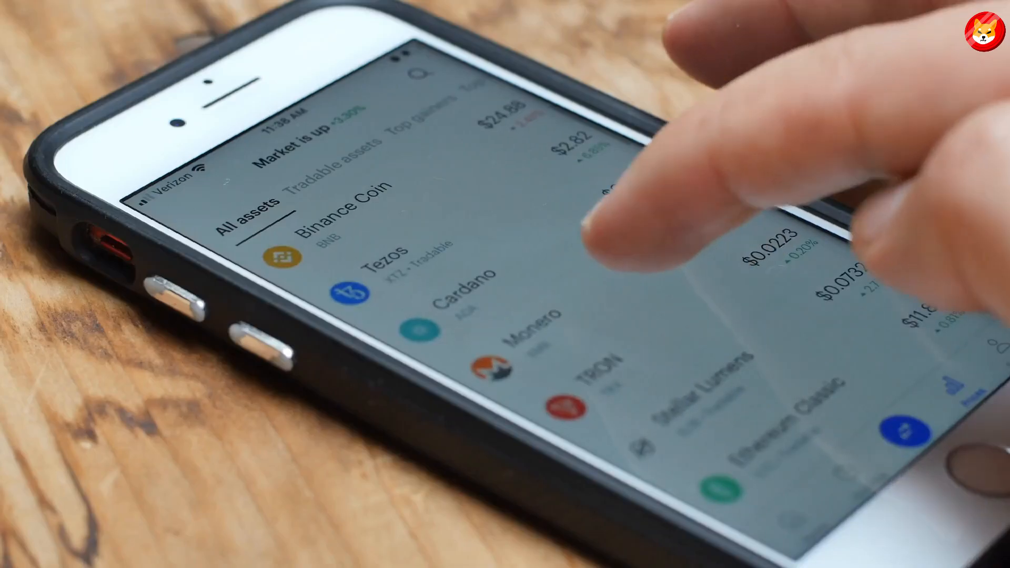
{"action": "scroll", "scroll_direction": "down", "scroll_amount": 3}
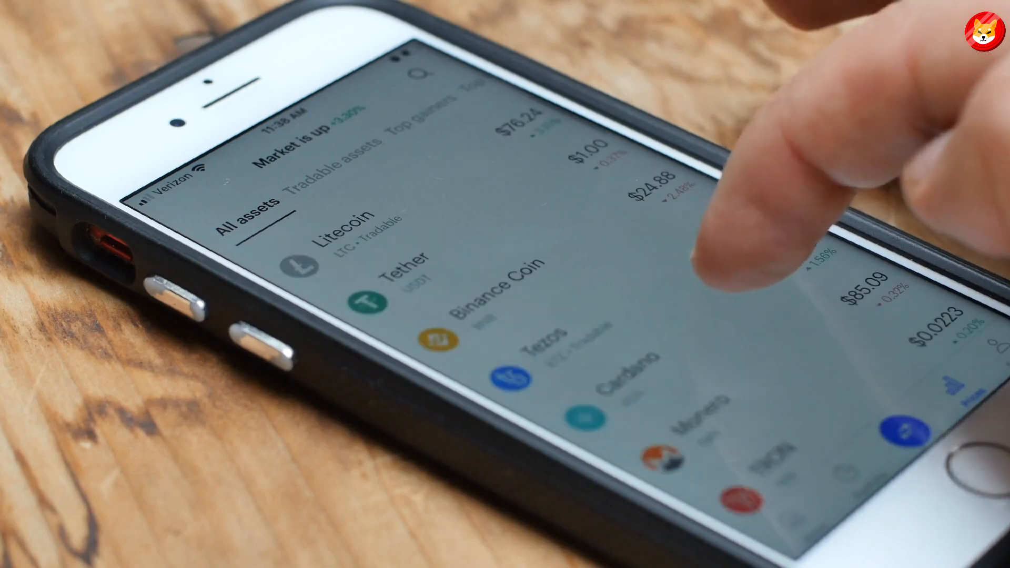